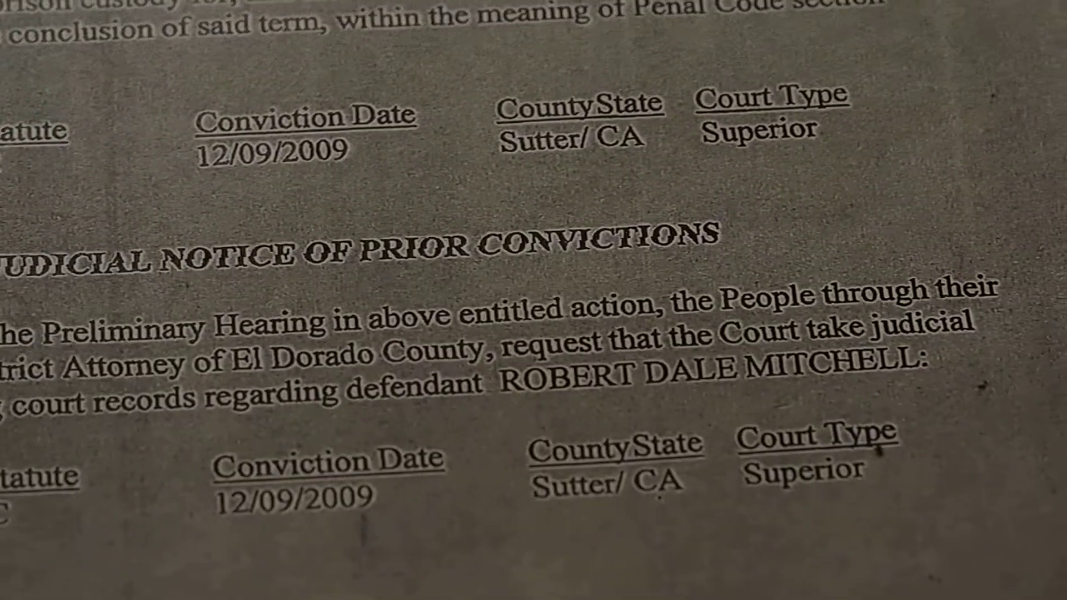
{"action": "scroll", "scroll_direction": "down", "scroll_amount": 3}
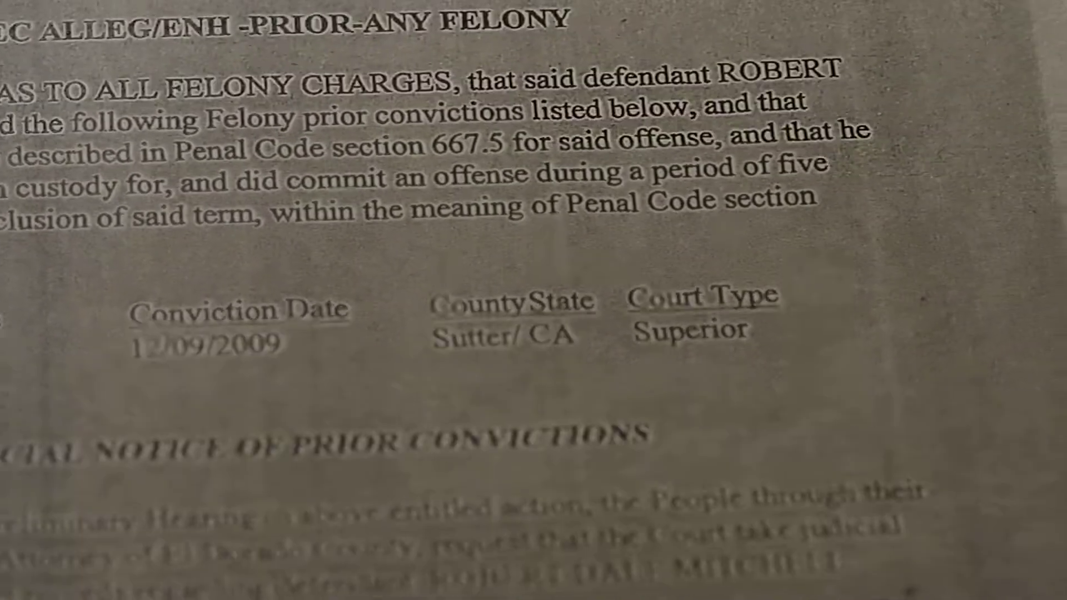
{"action": "scroll", "scroll_direction": "down", "scroll_amount": 3}
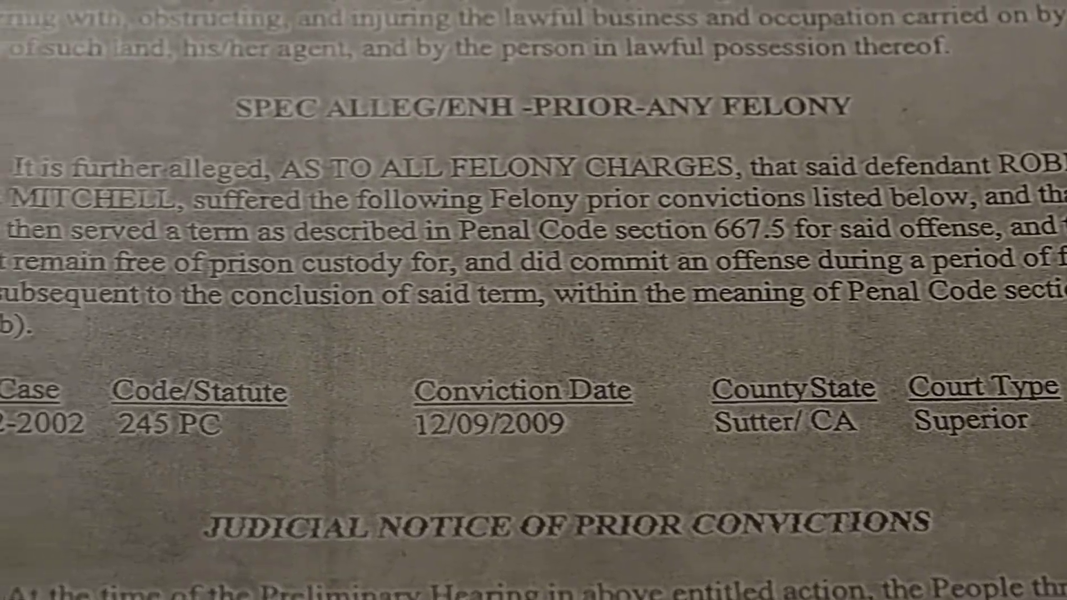